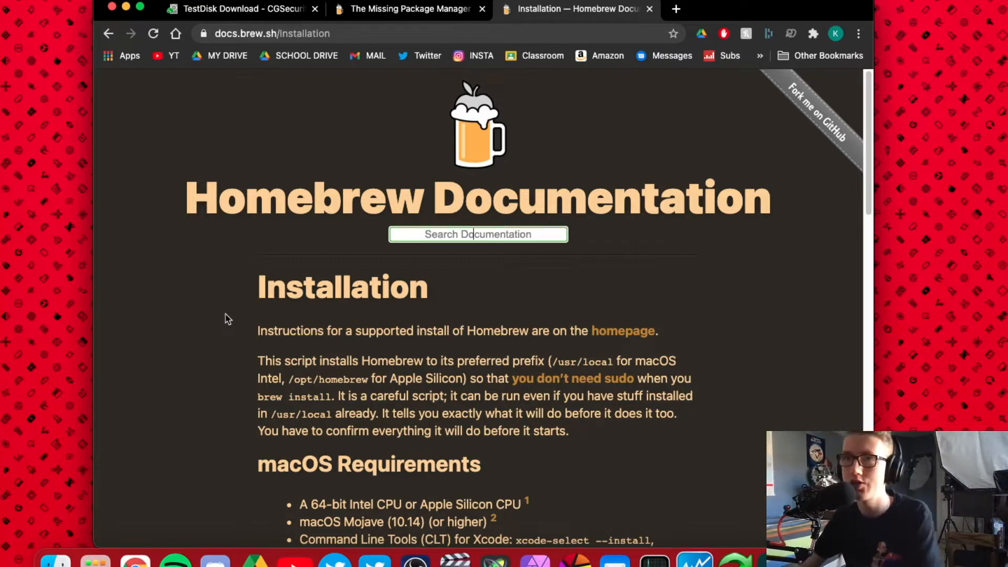
- Switch between the TestDisk and Homebrew tabs, then view the Homebrew homepage
{"action": "left_click", "coordinate": [241, 9]}
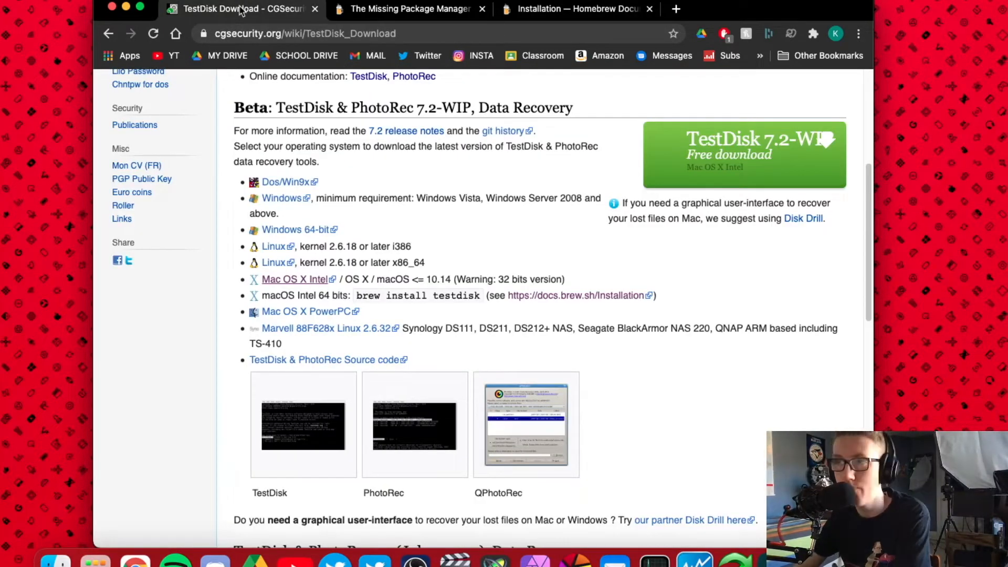
{"action": "left_click", "coordinate": [576, 9]}
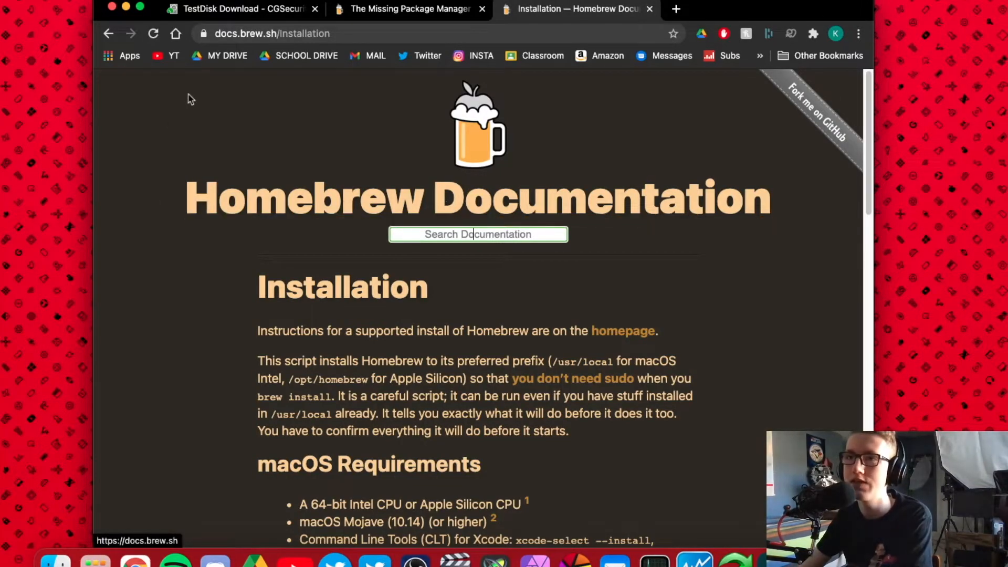
{"action": "left_click", "coordinate": [242, 9]}
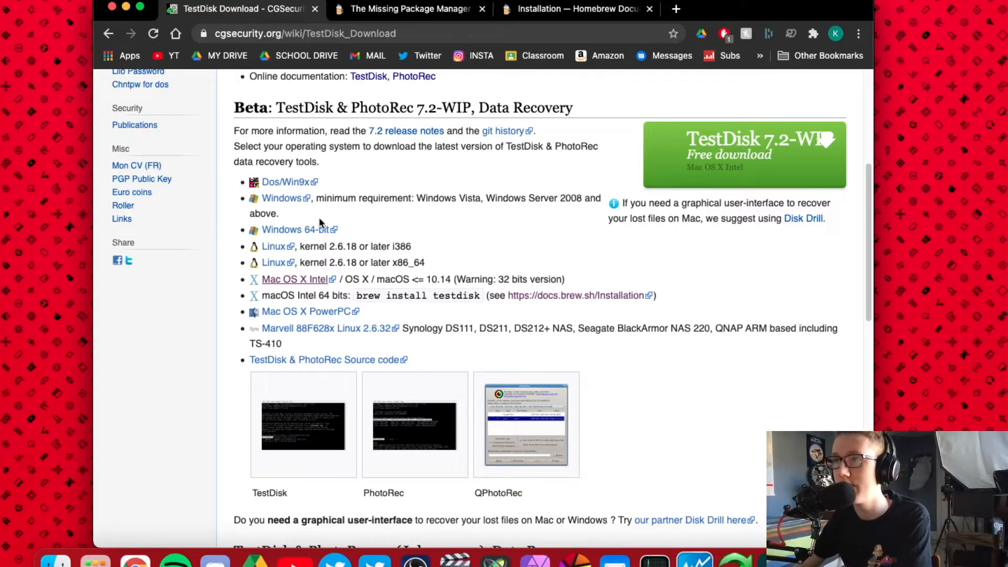
{"action": "left_click", "coordinate": [575, 9]}
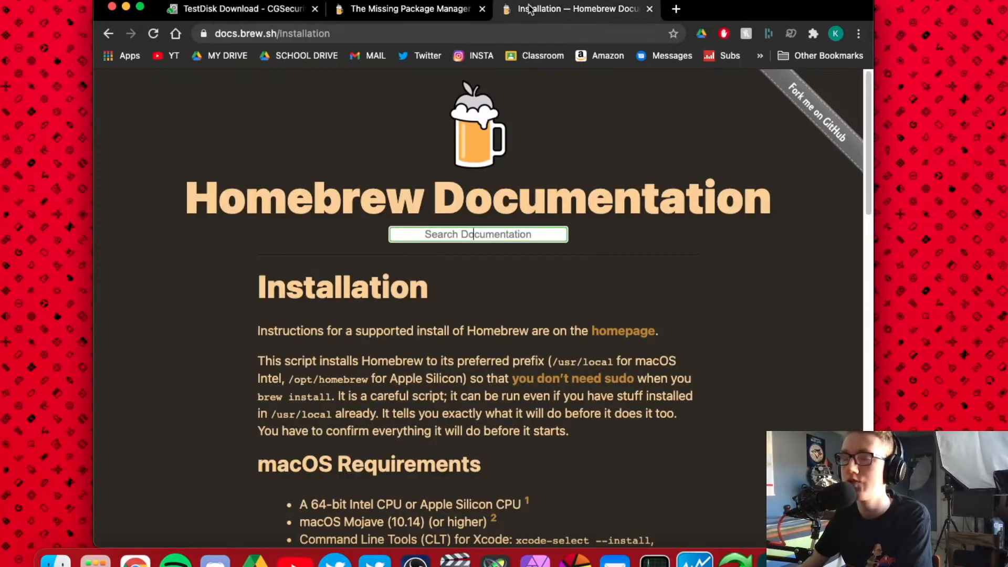
{"action": "mouse_move", "coordinate": [220, 425]}
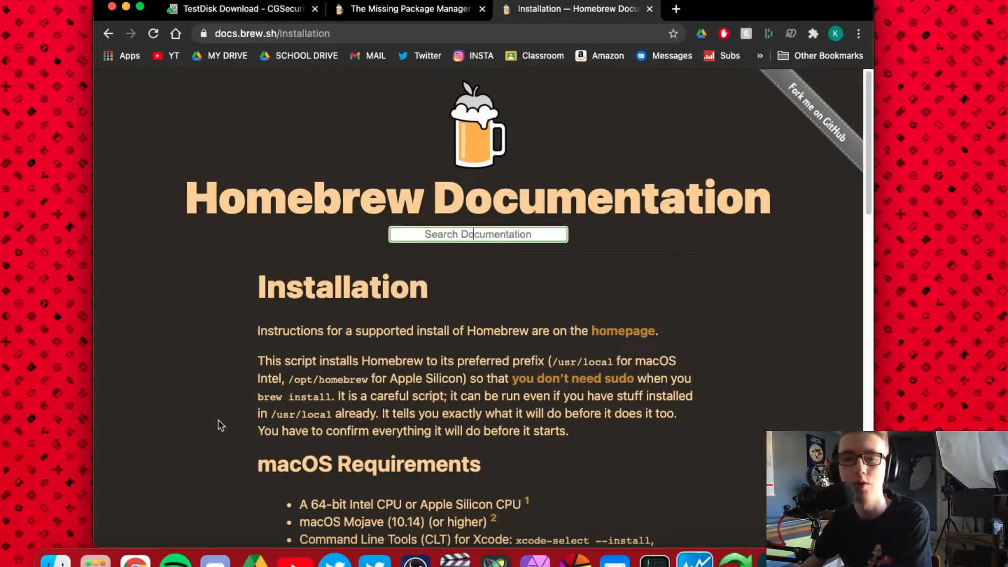
{"action": "mouse_move", "coordinate": [375, 361]}
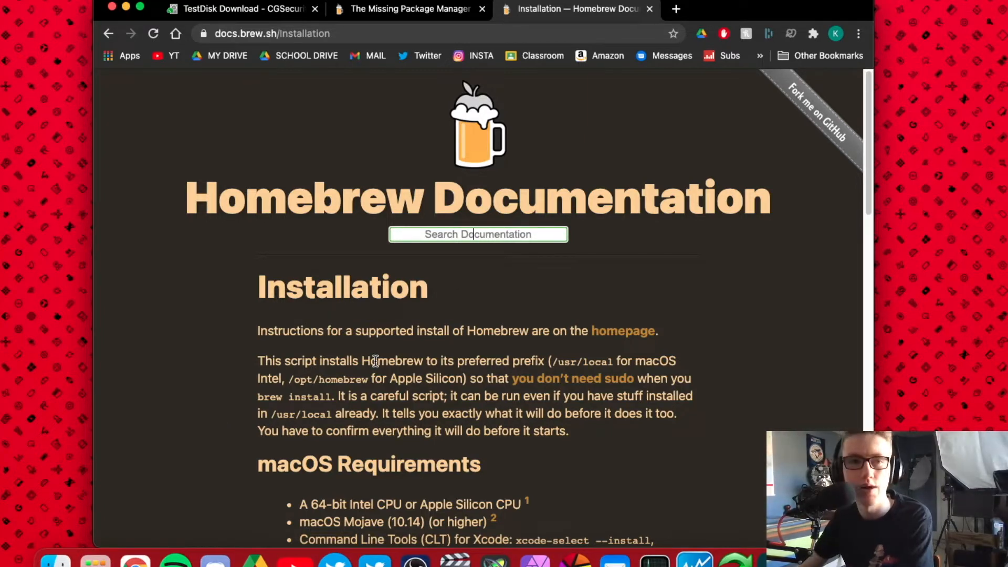
{"action": "mouse_move", "coordinate": [461, 327]}
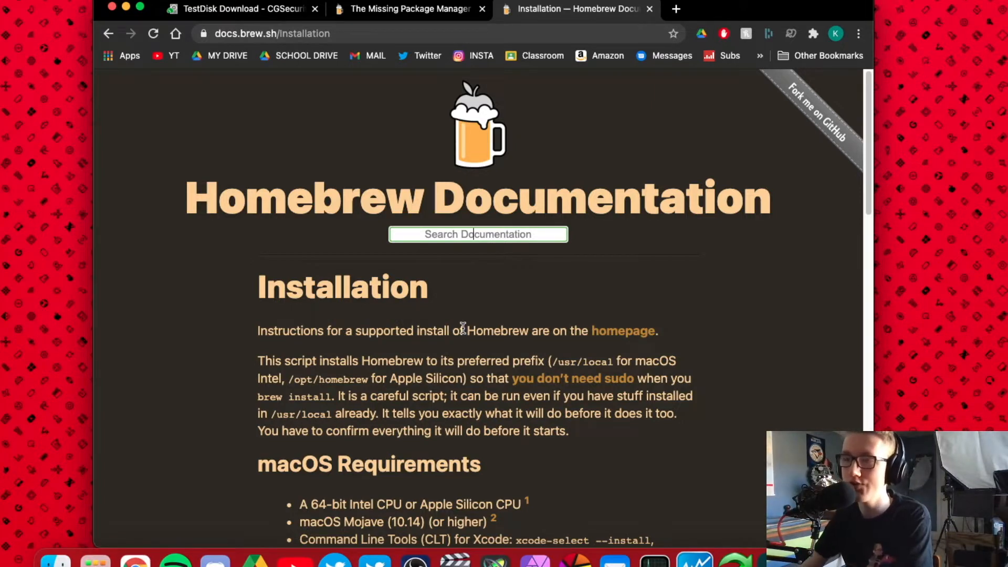
{"action": "left_click", "coordinate": [409, 9]}
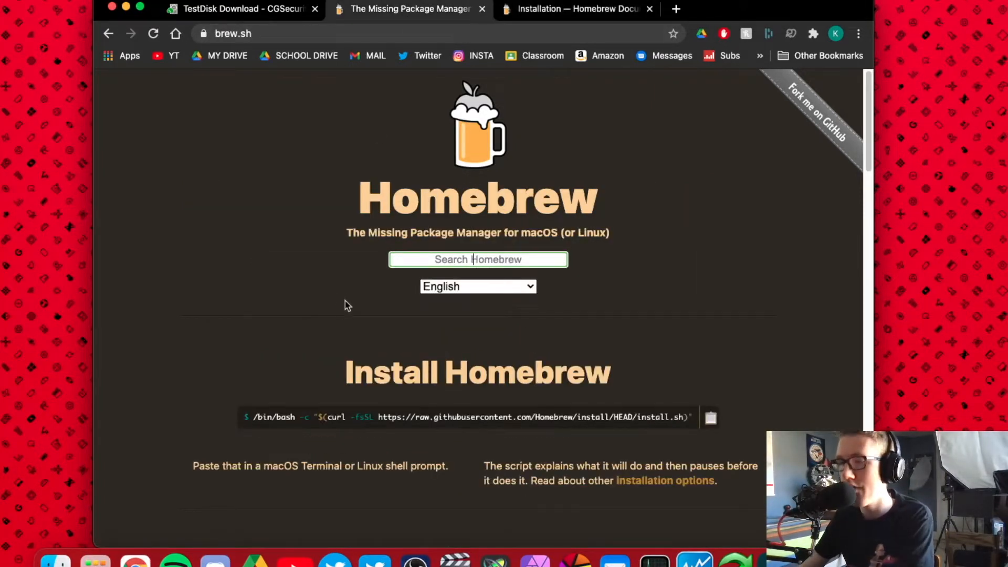
{"action": "scroll", "scroll_direction": "down", "scroll_amount": 3}
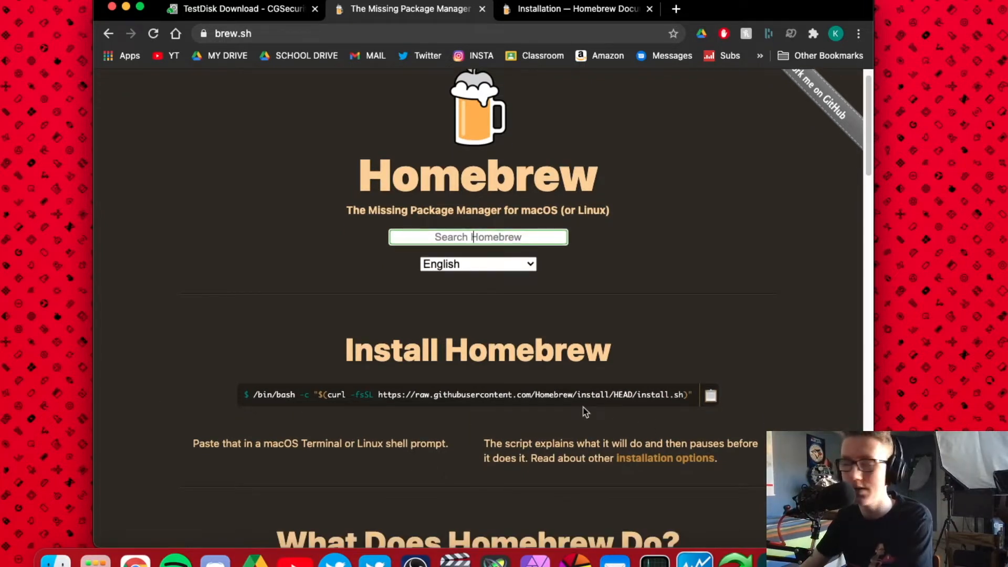
{"action": "mouse_move", "coordinate": [737, 417]}
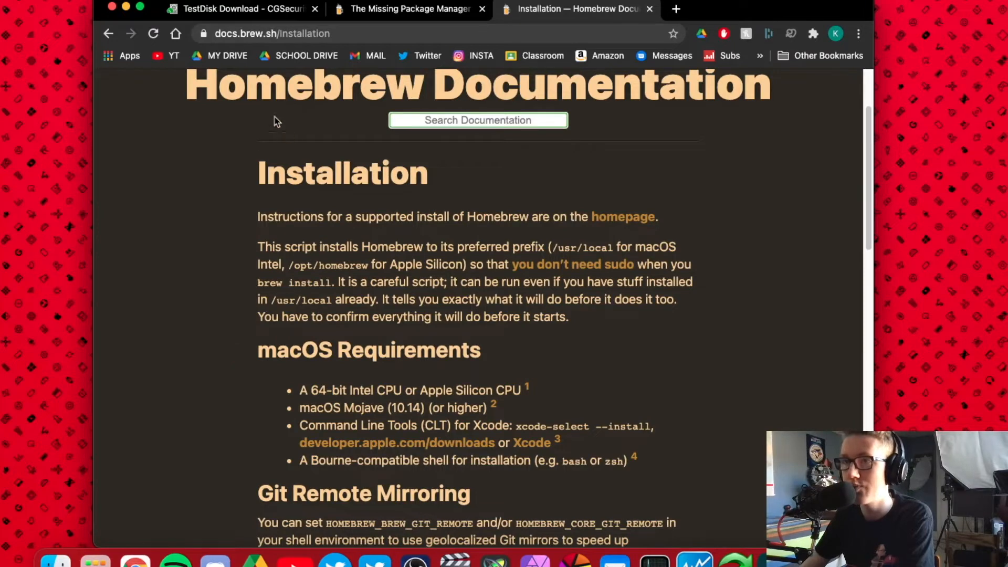
- Scroll to macOS Requirements and follow the developer.apple.com/downloads link
{"action": "scroll", "scroll_direction": "down", "scroll_amount": 3}
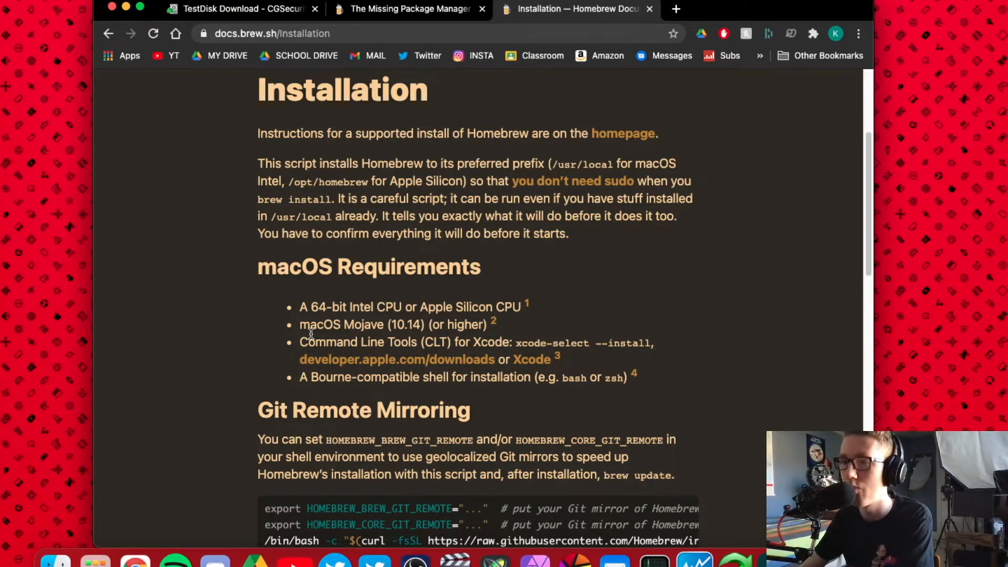
{"action": "mouse_move", "coordinate": [465, 327]}
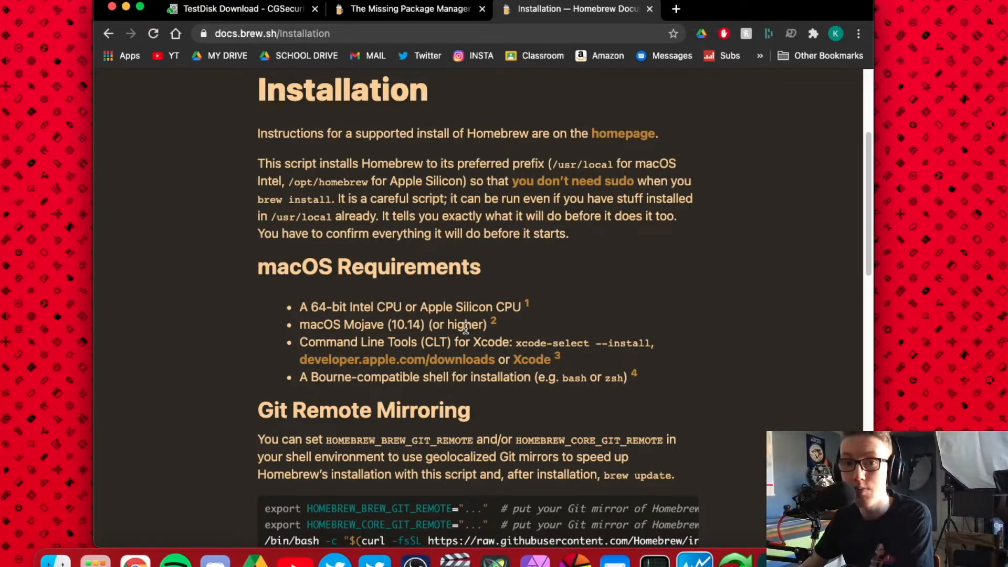
{"action": "mouse_move", "coordinate": [488, 324]}
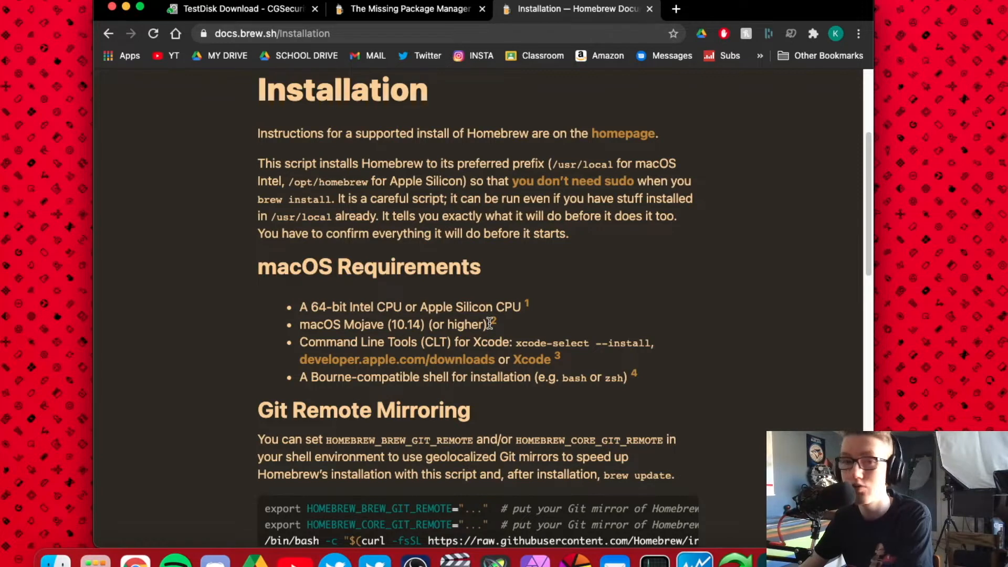
{"action": "scroll", "scroll_direction": "down", "scroll_amount": 3}
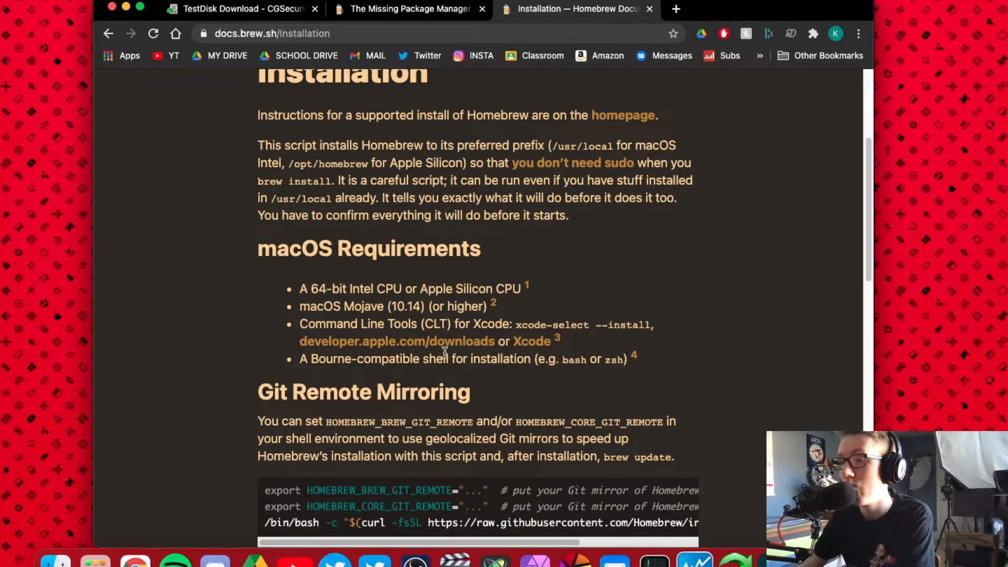
{"action": "left_click", "coordinate": [397, 342]}
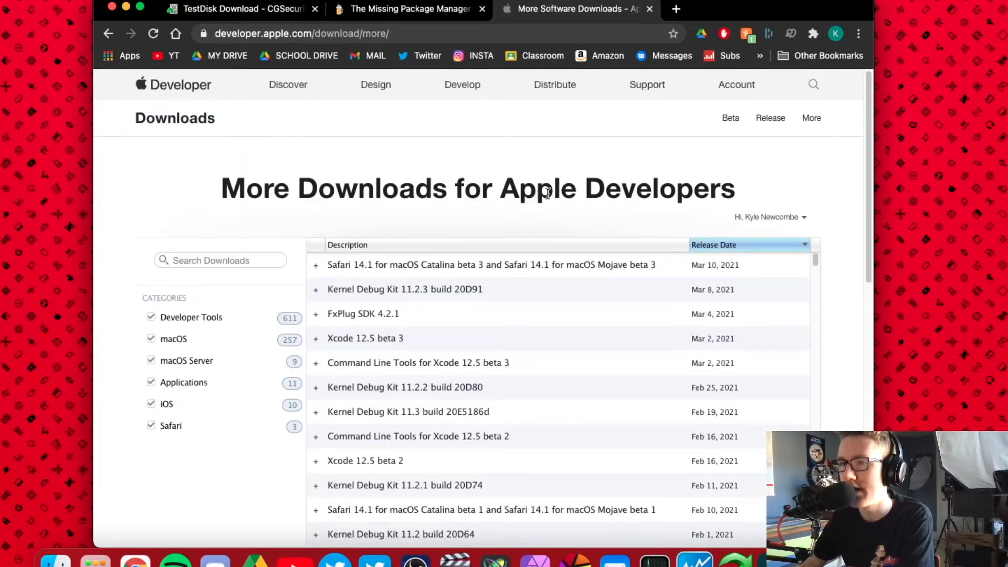
{"action": "mouse_move", "coordinate": [431, 378]}
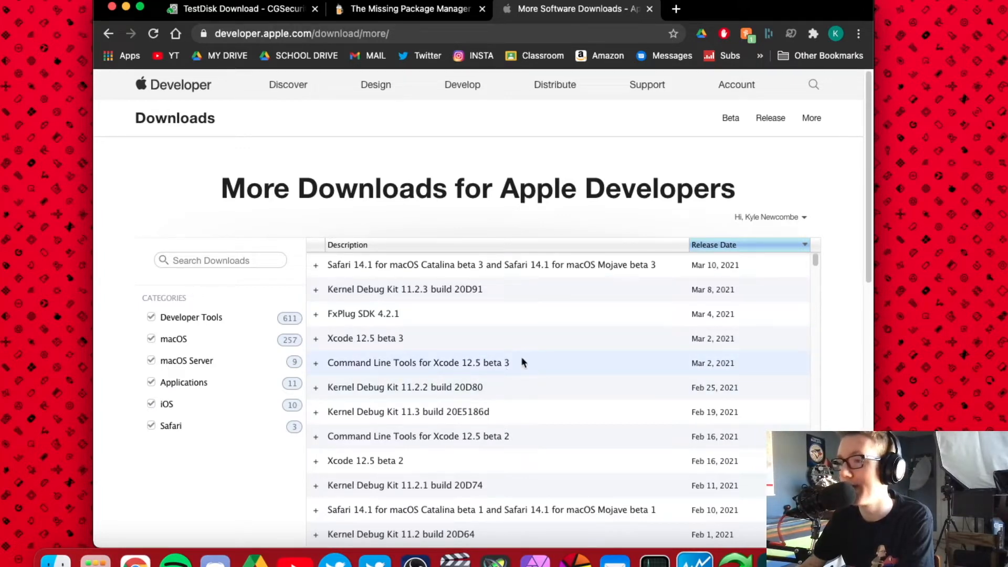
{"action": "scroll", "scroll_direction": "down", "scroll_amount": 3}
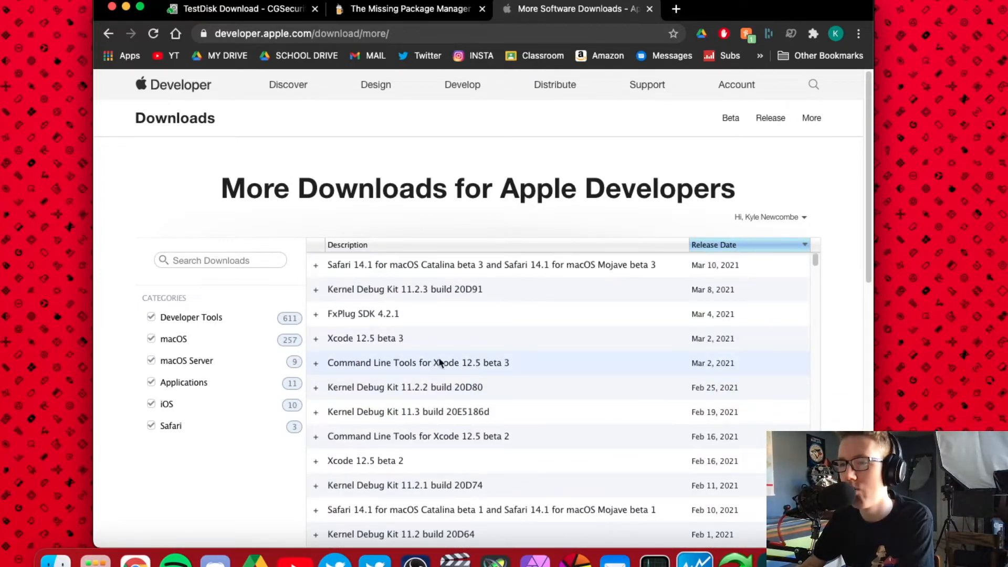
- Save the Command Line Tools for Xcode 12.5 beta 3 .dmg to the Desktop
{"action": "left_click", "coordinate": [417, 363]}
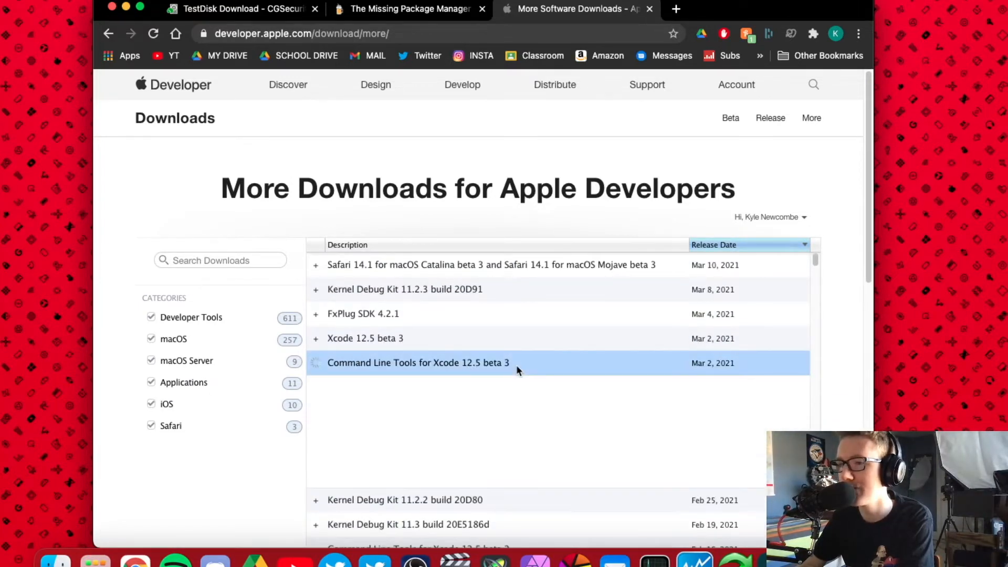
{"action": "left_click", "coordinate": [417, 363]}
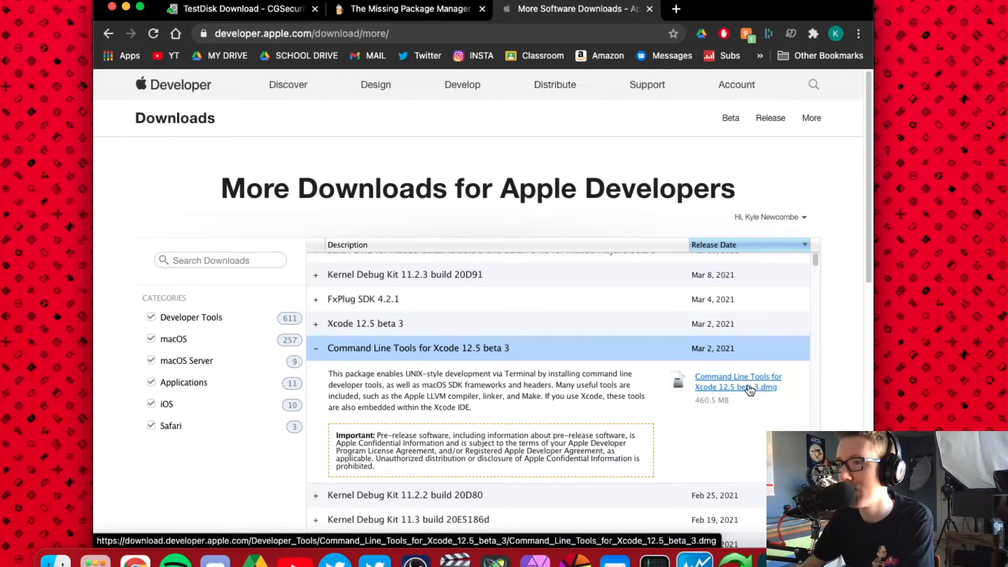
{"action": "left_click", "coordinate": [738, 382]}
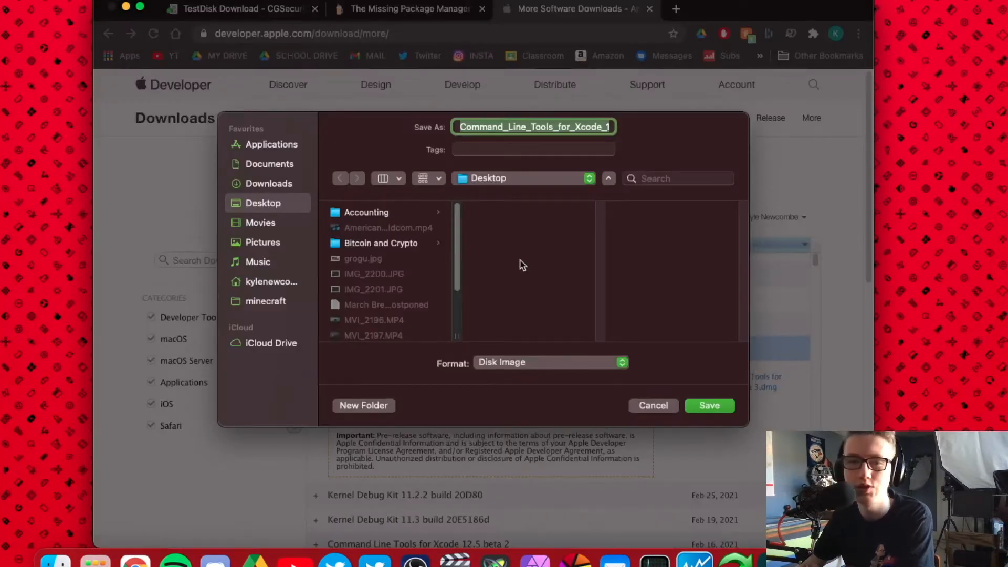
{"action": "mouse_move", "coordinate": [508, 383]}
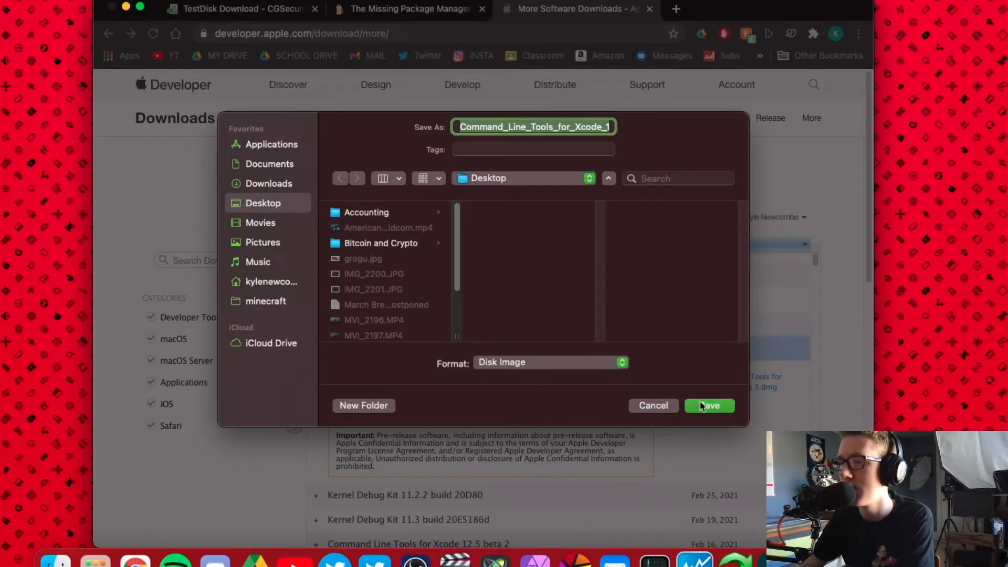
{"action": "left_click", "coordinate": [710, 406]}
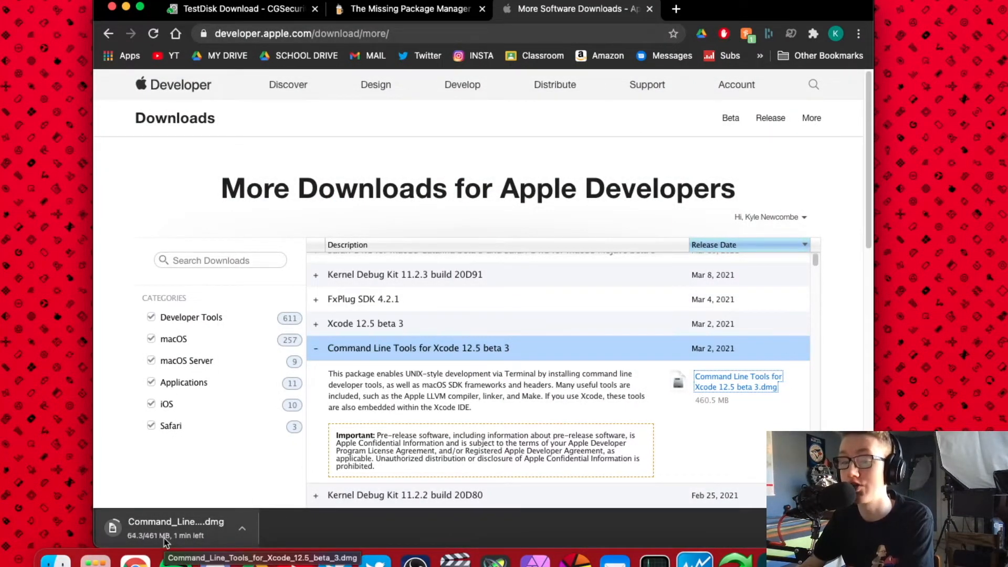
- Filter the list to Developer Tools and open the downloaded disk image
{"action": "scroll", "scroll_direction": "down", "scroll_amount": 3}
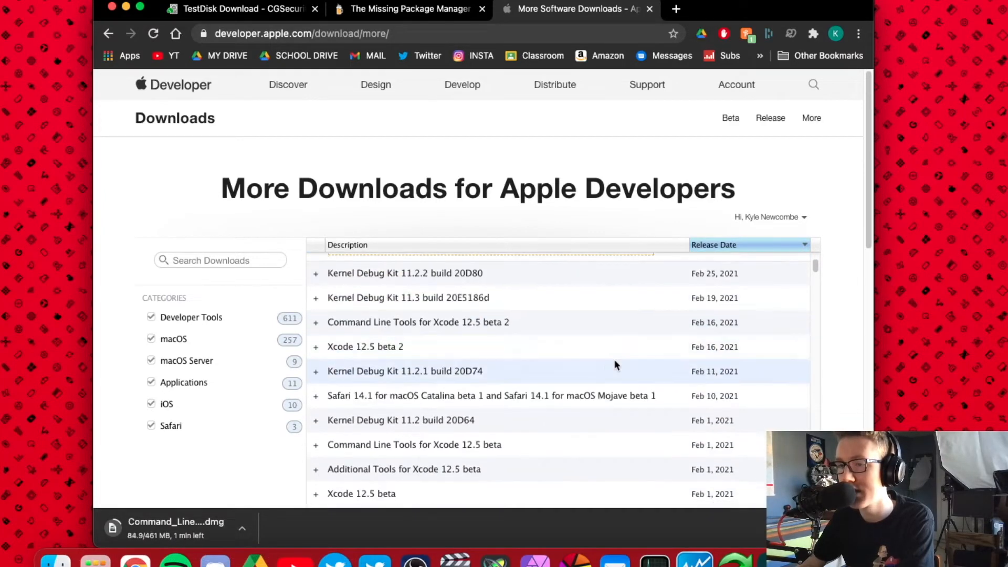
{"action": "scroll", "scroll_direction": "down", "scroll_amount": 3}
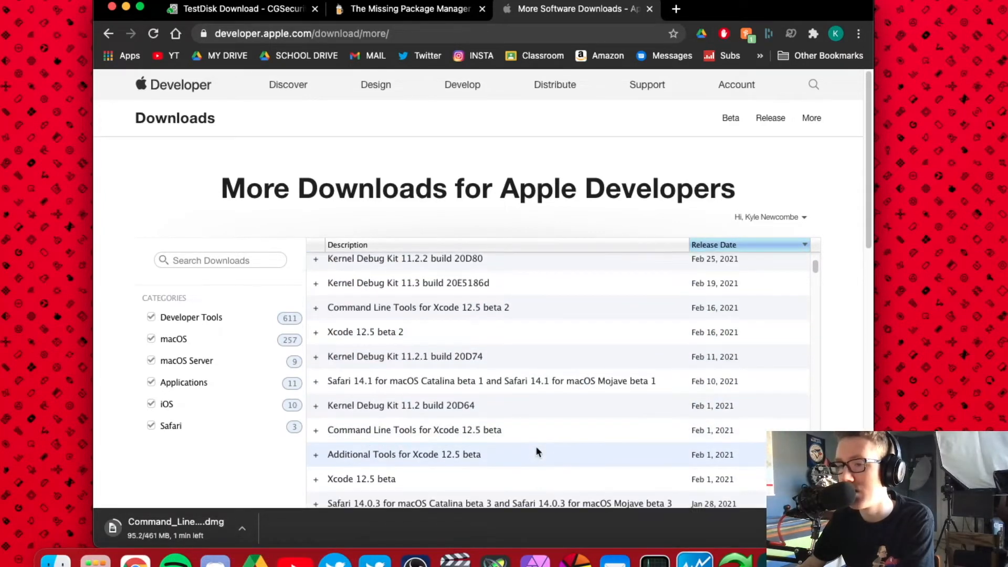
{"action": "left_click", "coordinate": [418, 363]}
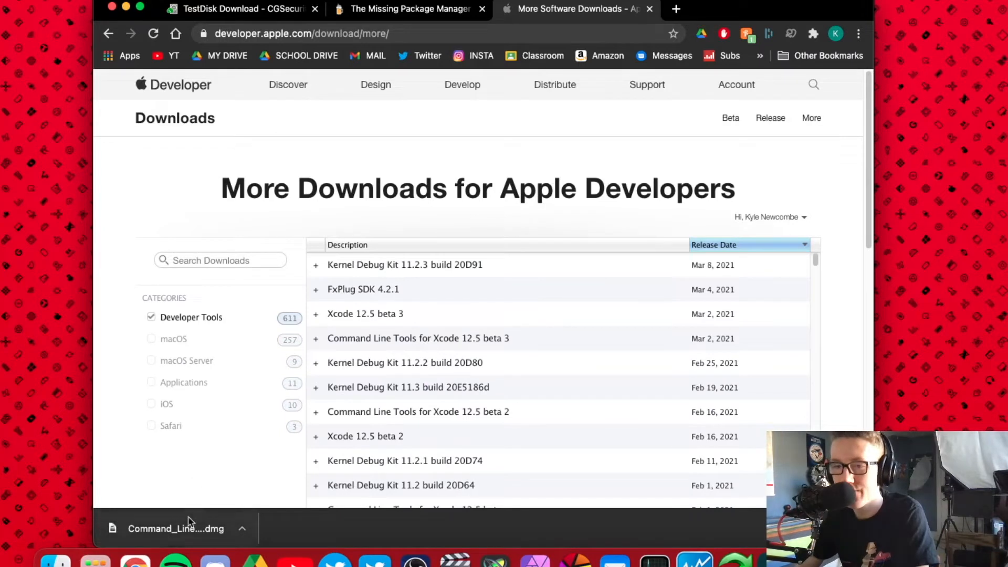
{"action": "left_click", "coordinate": [175, 528]}
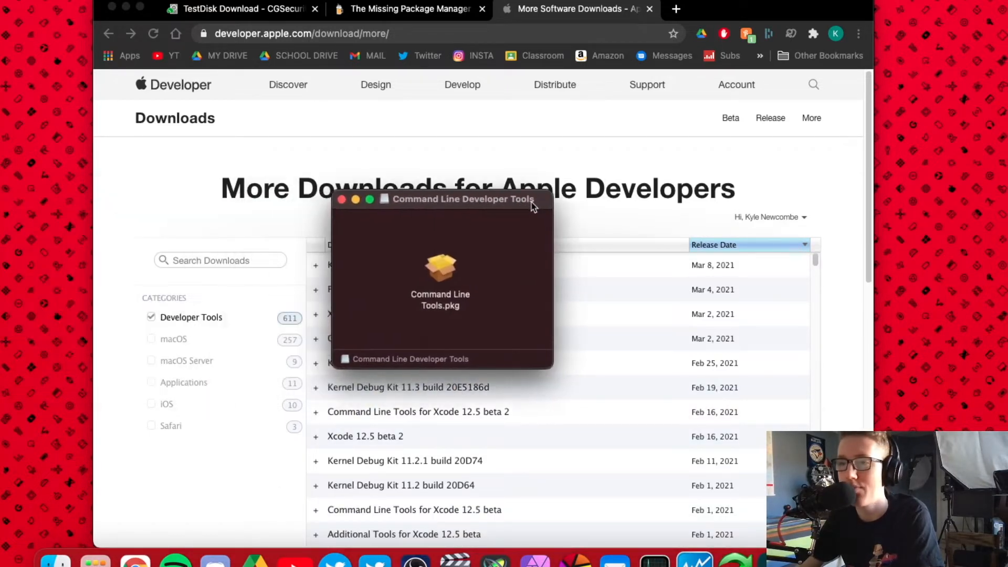
- Launch Command Line Tools.pkg and continue through to agreeing to the licence
{"action": "left_click_drag", "start_coordinate": [463, 199], "coordinate": [559, 201]}
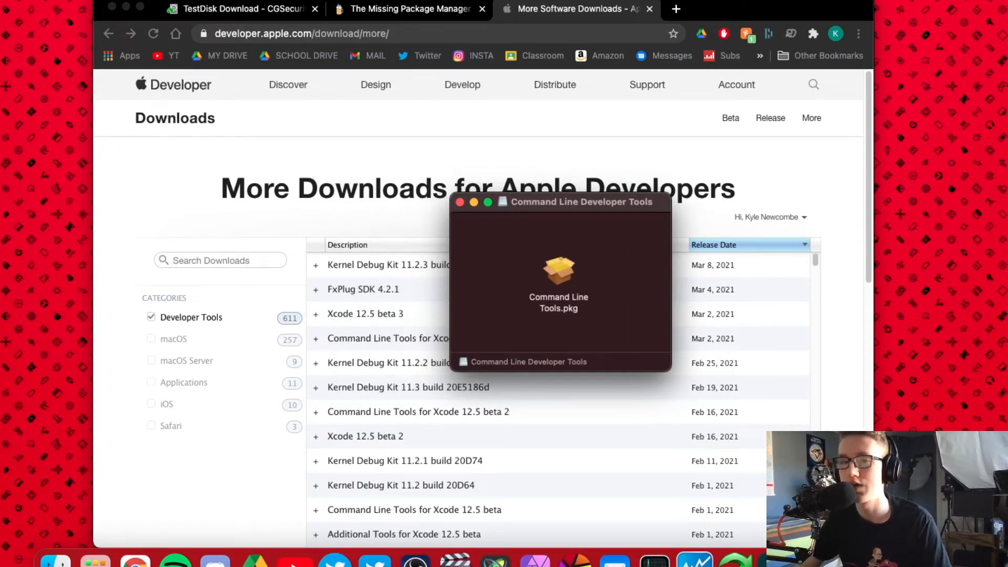
{"action": "left_click", "coordinate": [558, 275]}
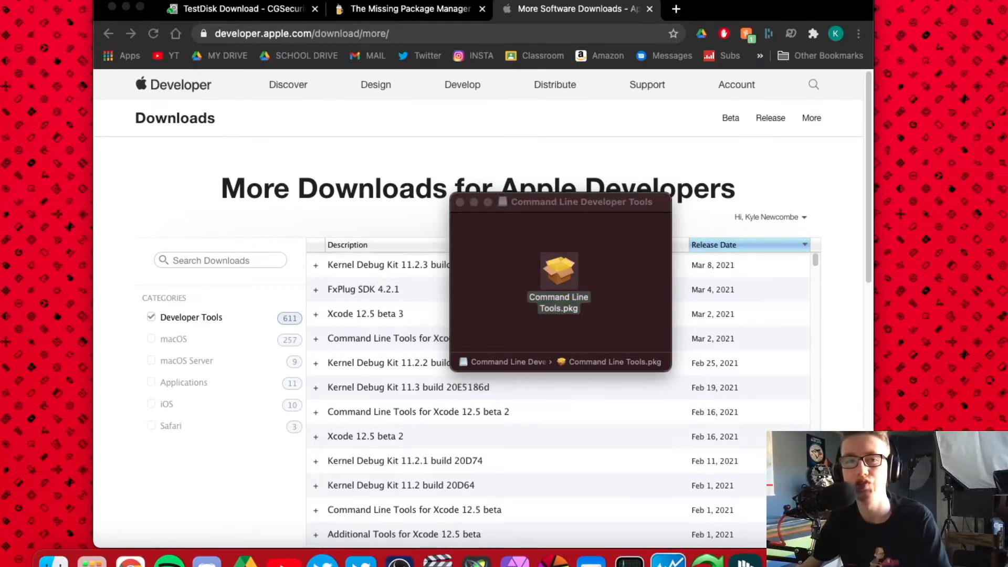
{"action": "double_click", "coordinate": [558, 283]}
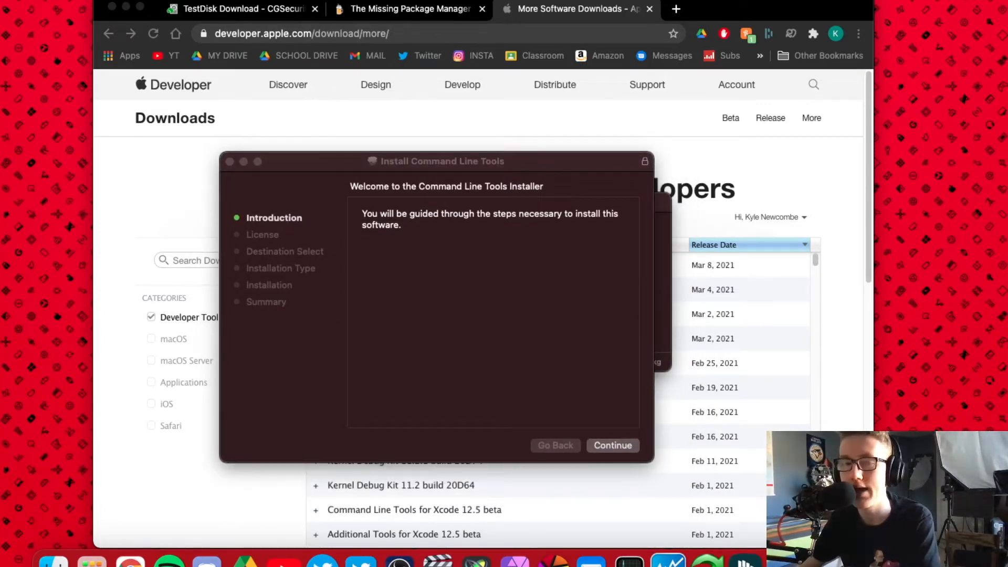
{"action": "left_click", "coordinate": [612, 445]}
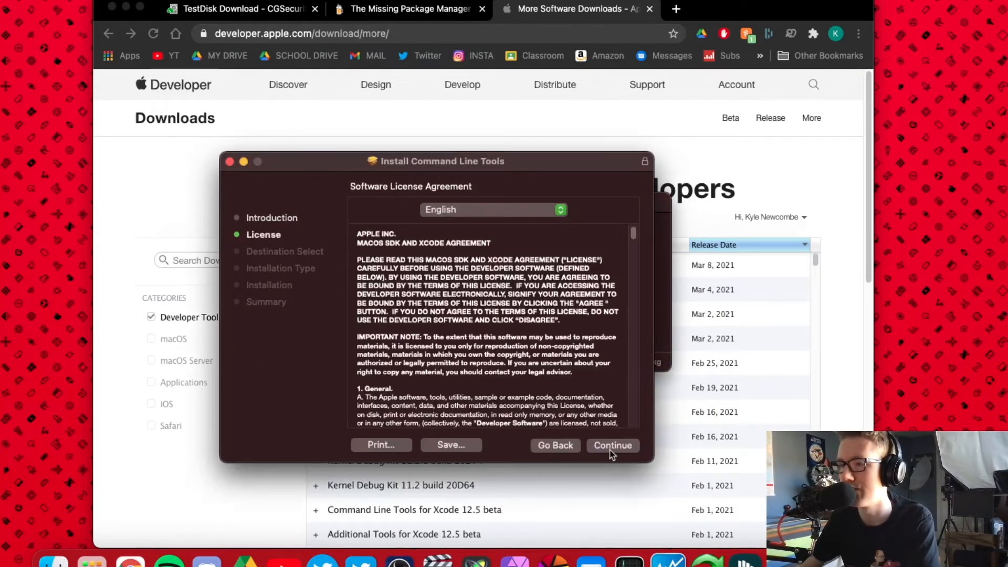
{"action": "left_click", "coordinate": [611, 445]}
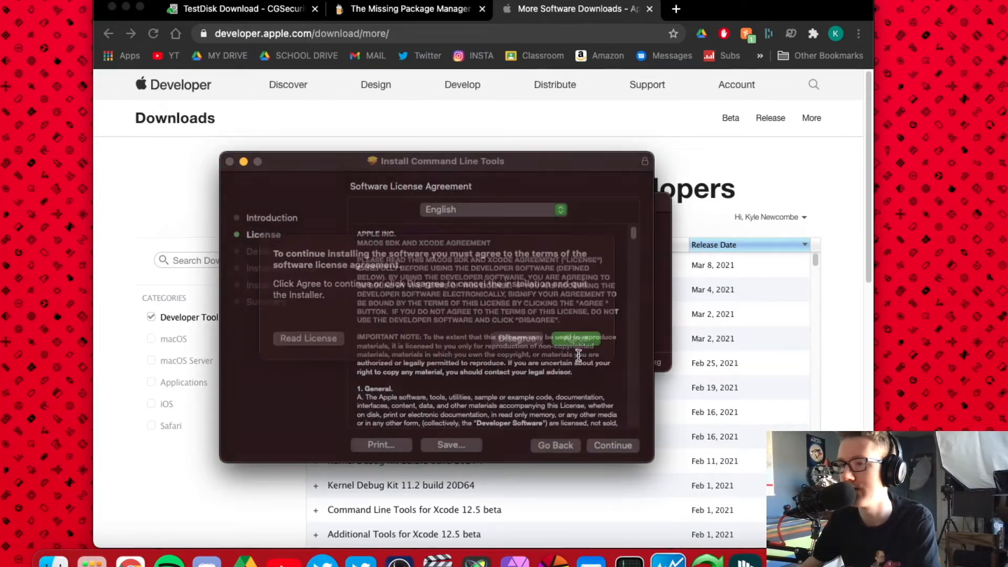
{"action": "left_click", "coordinate": [613, 445]}
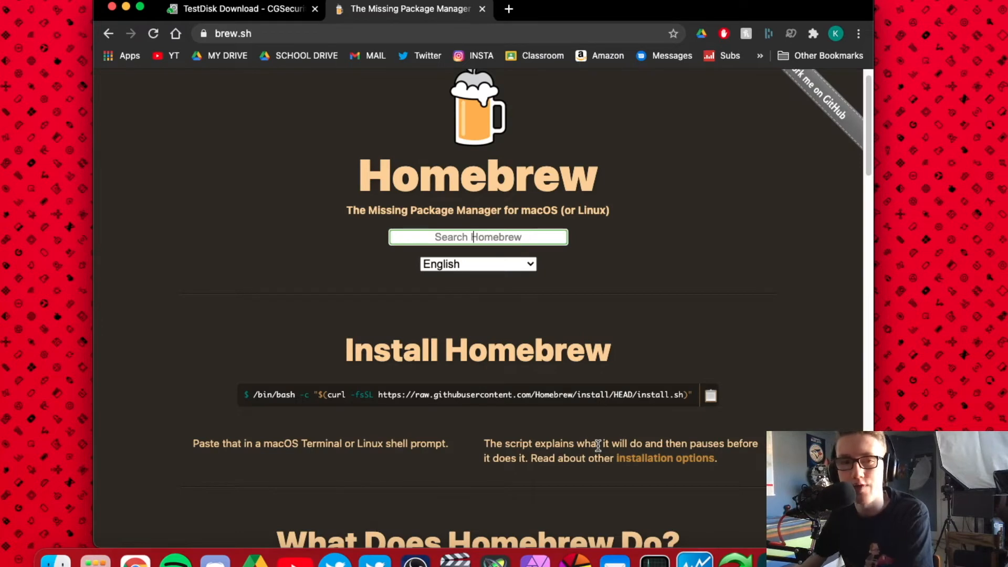
{"action": "mouse_move", "coordinate": [754, 416]}
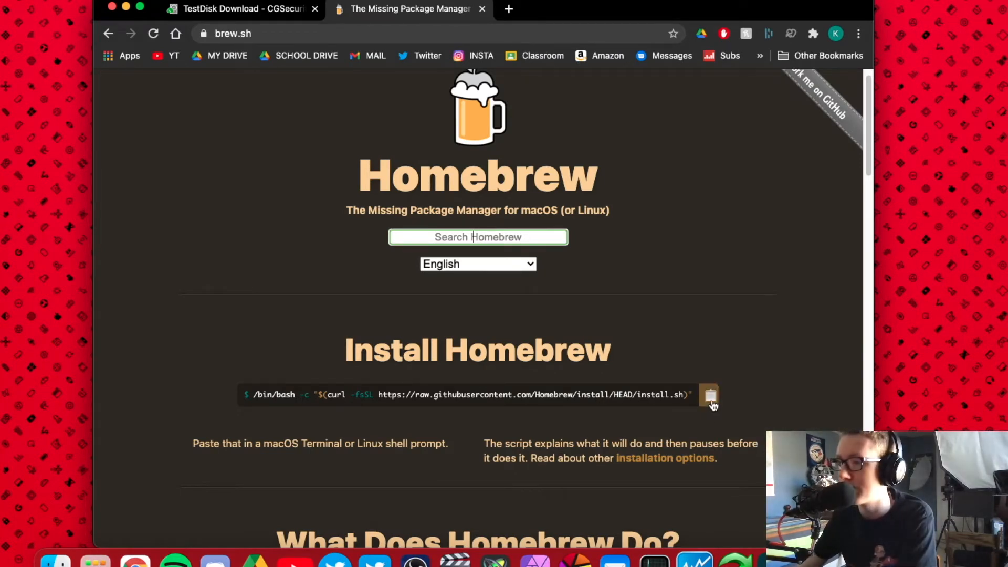
- Copy brew.sh's install command to the clipboard, then bring up Spotlight
{"action": "left_click", "coordinate": [709, 395]}
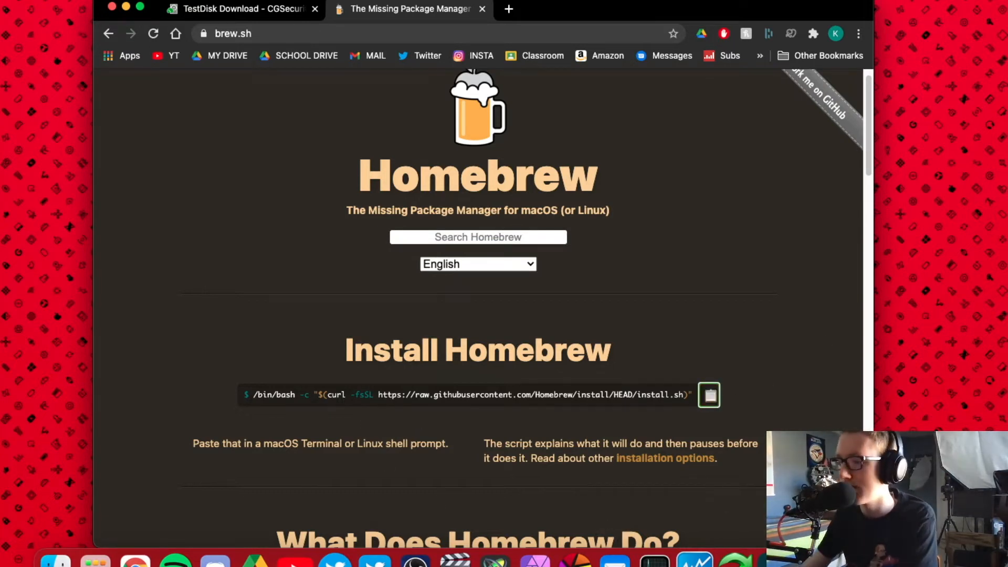
{"action": "key", "text": "cmd+space"}
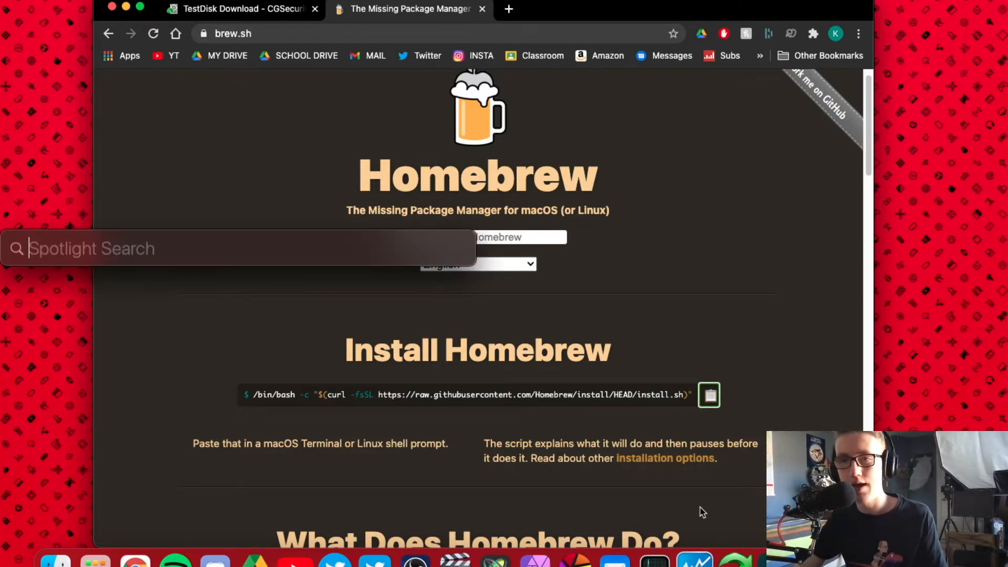
- Open Terminal via Spotlight and run the pasted Homebrew install script to completion
{"action": "type", "text": "terminal"}
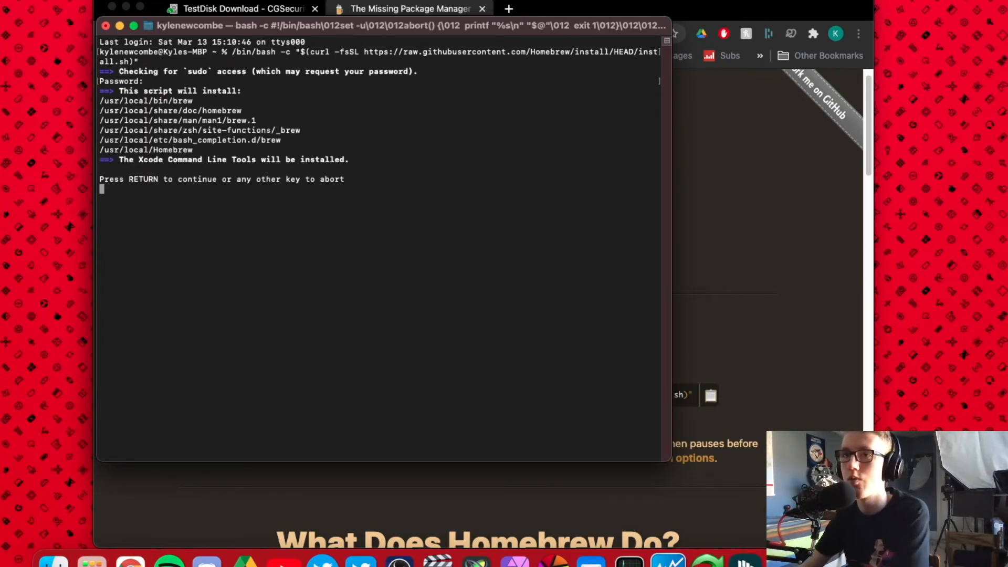
{"action": "mouse_move", "coordinate": [194, 143]}
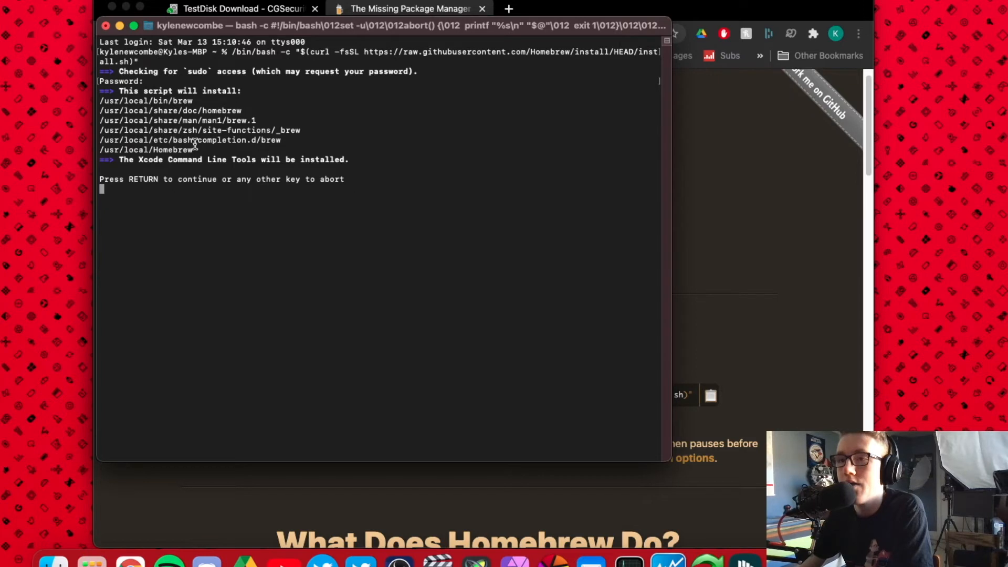
{"action": "key", "text": "Return"}
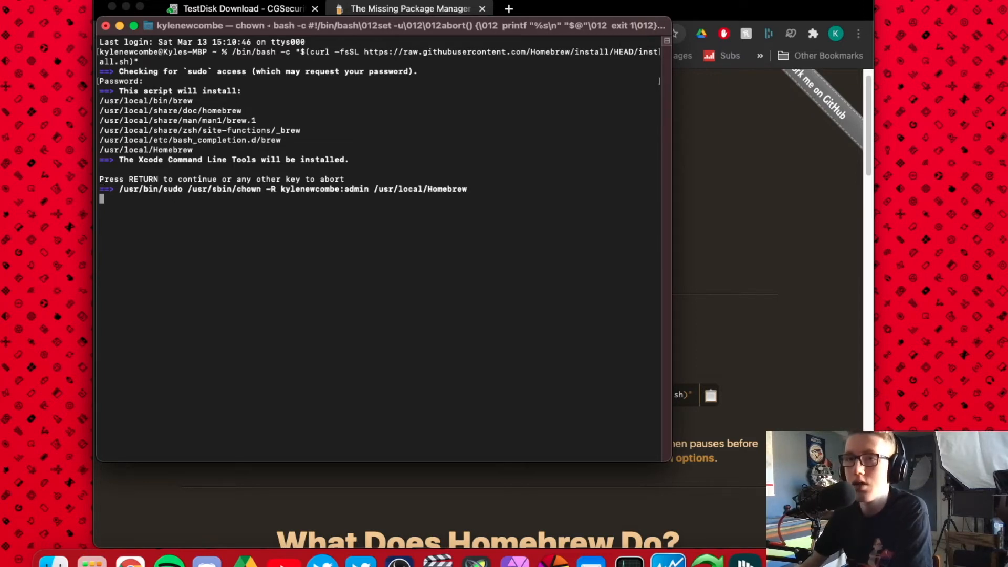
{"action": "key", "text": "return"}
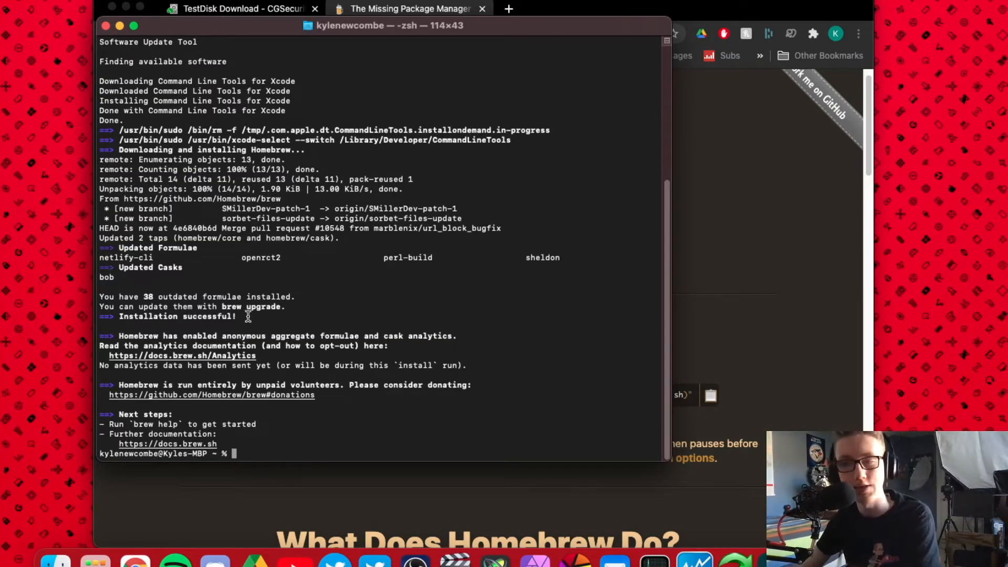
{"action": "mouse_move", "coordinate": [237, 386]}
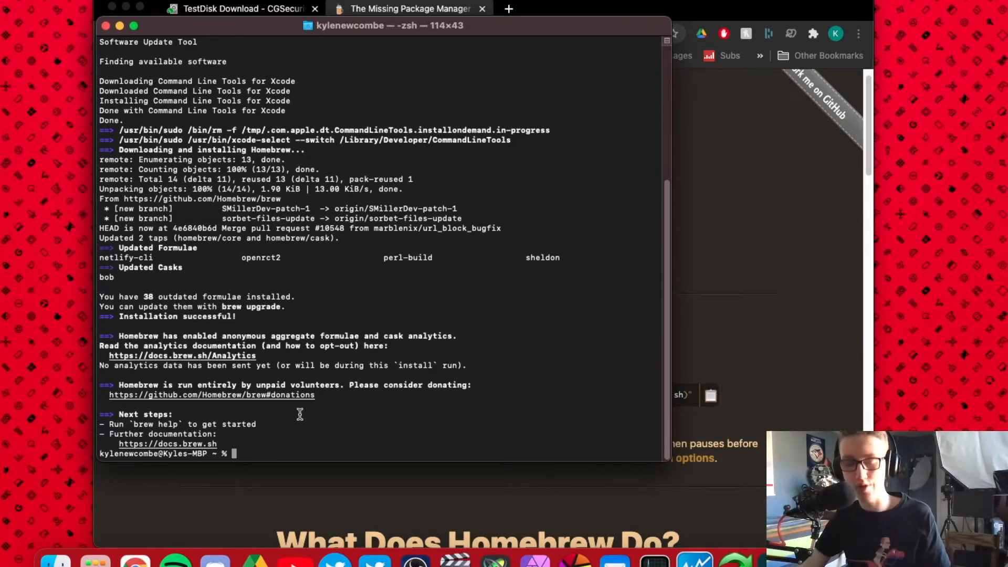
- Run 'brew install testdisk' in Terminal
{"action": "type", "text": "brew"}
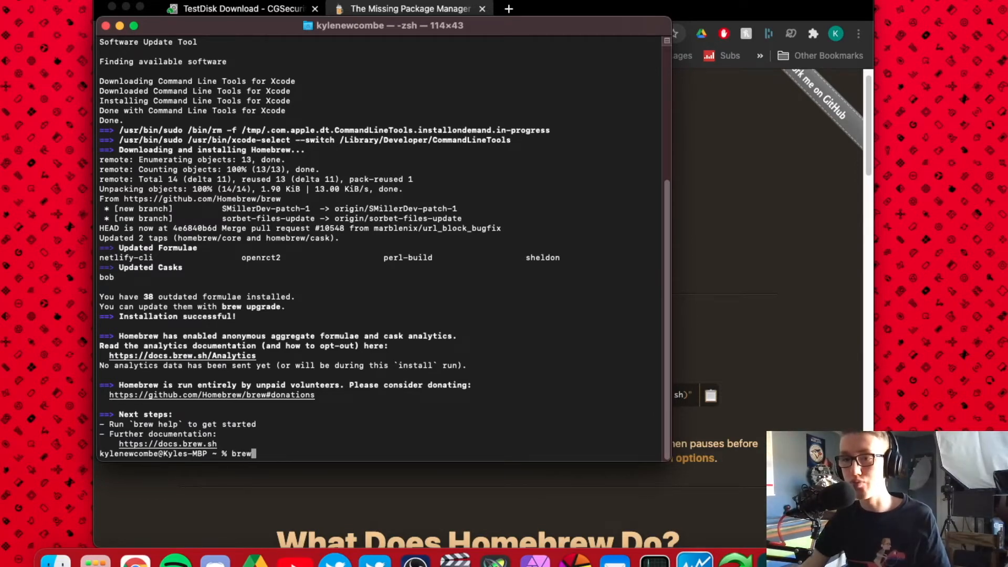
{"action": "type", "text": "install"}
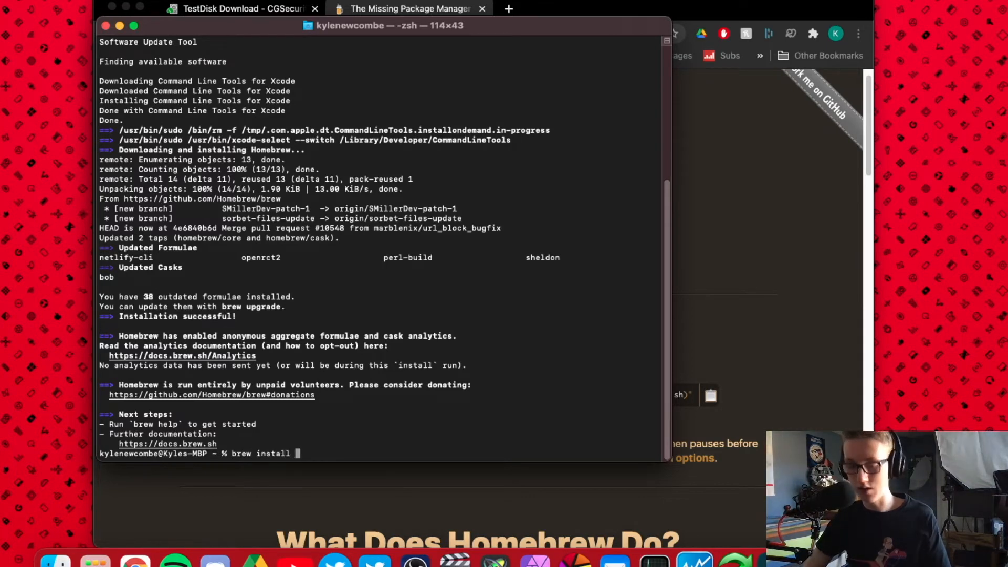
{"action": "type", "text": "testdisk"}
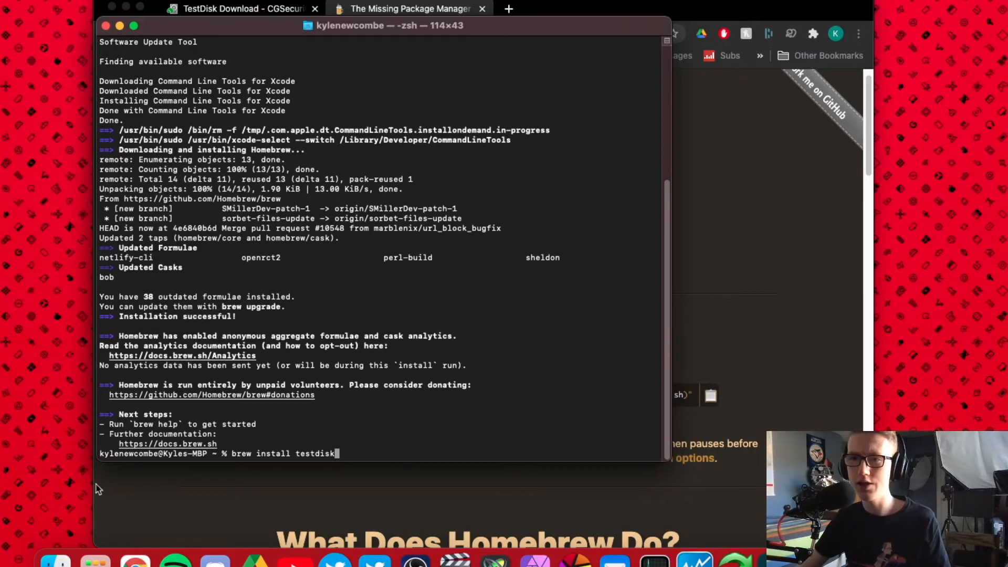
{"action": "mouse_move", "coordinate": [138, 427]}
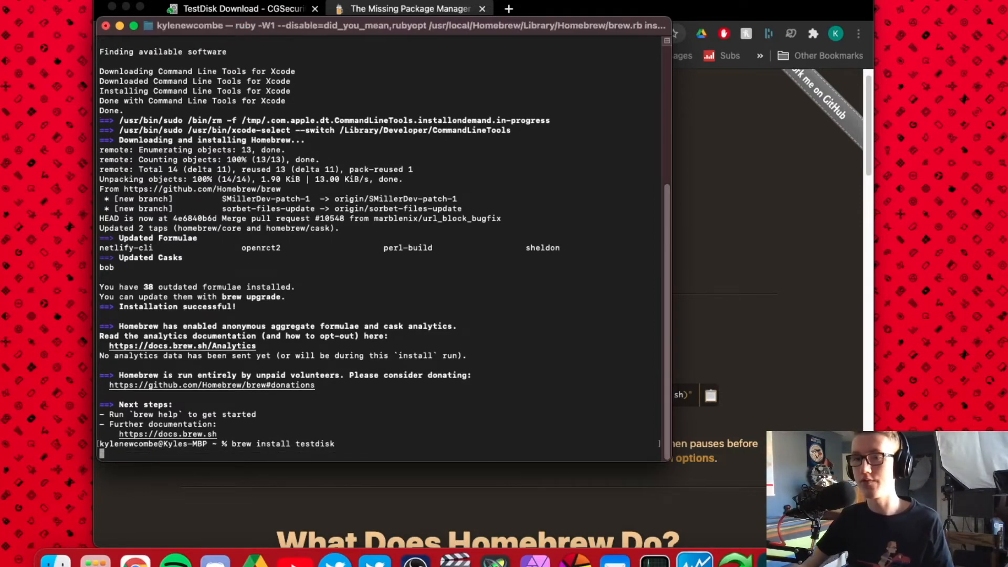
{"action": "key", "text": "Return"}
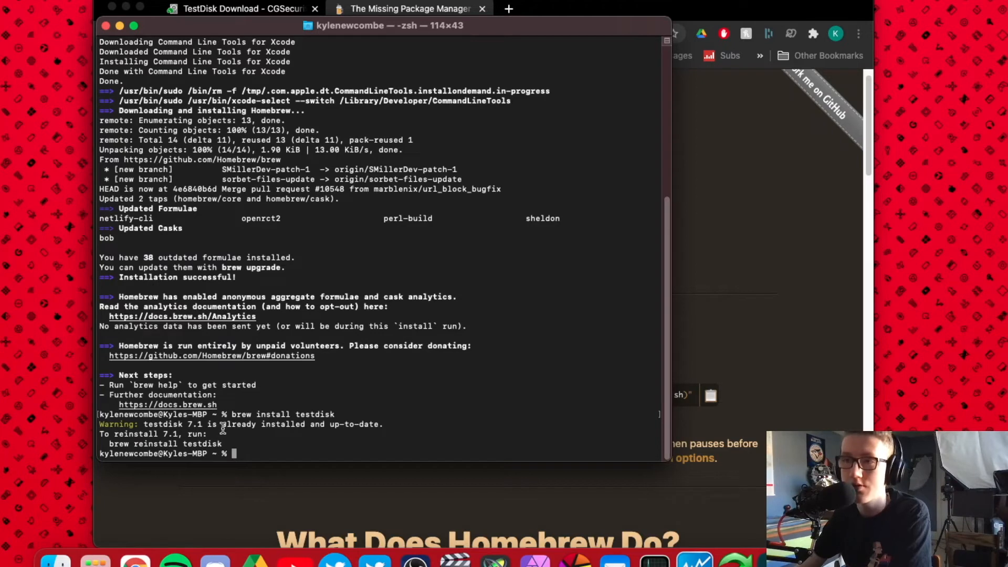
{"action": "mouse_move", "coordinate": [180, 326]}
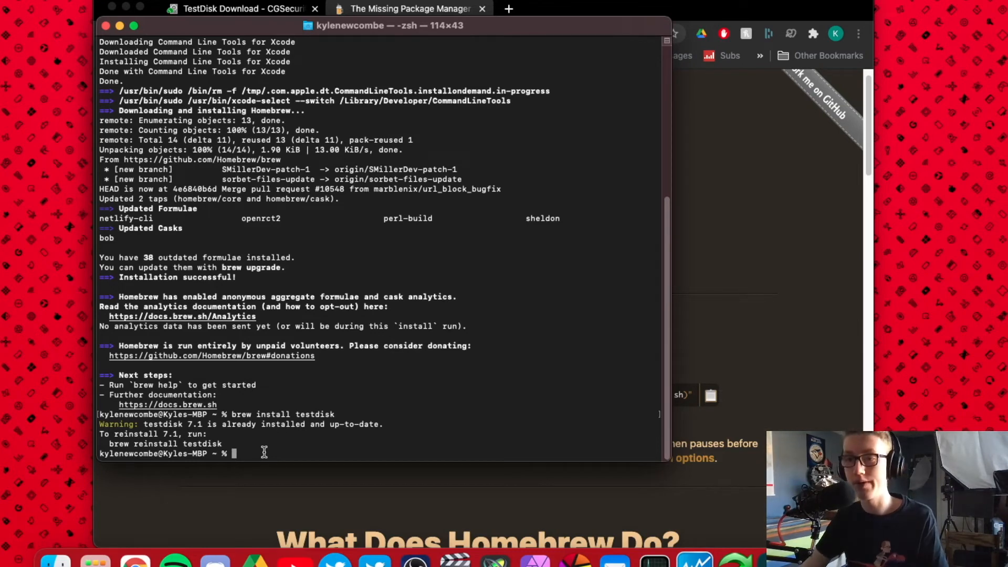
- Run 'sudo testdisk' to reach TestDisk's log-file menu
{"action": "type", "text": "sudo tes"}
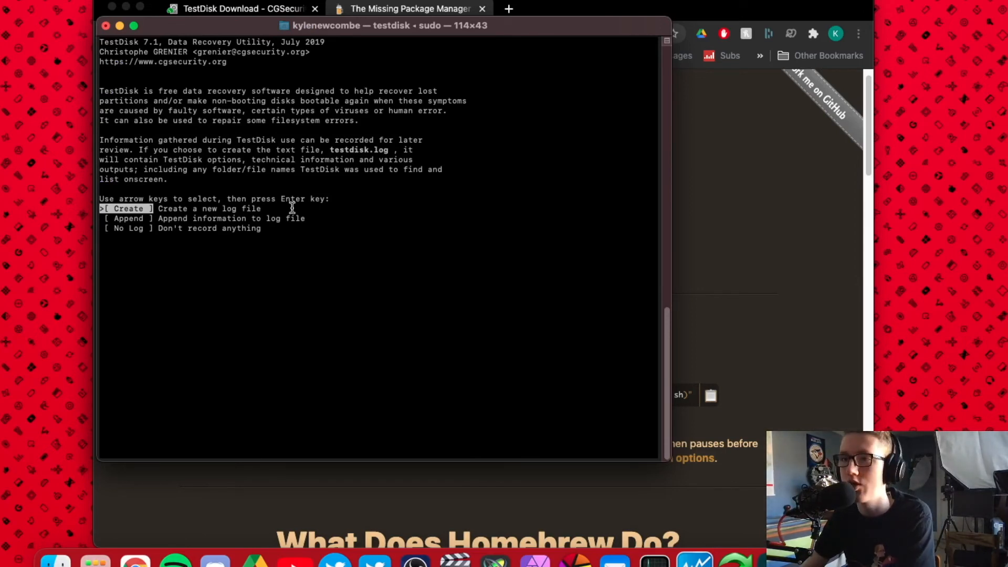
{"action": "mouse_move", "coordinate": [286, 246]}
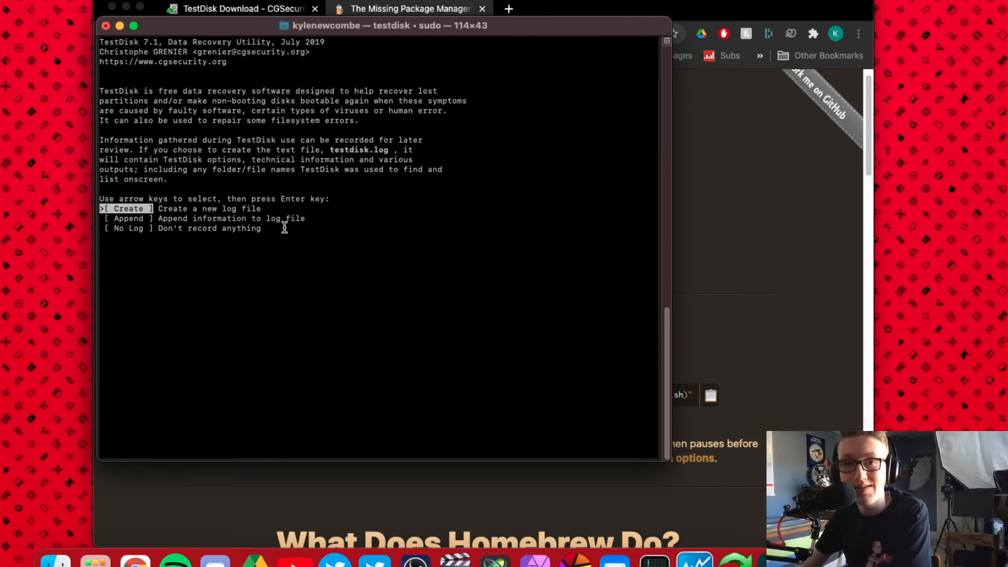
{"action": "mouse_move", "coordinate": [449, 201]}
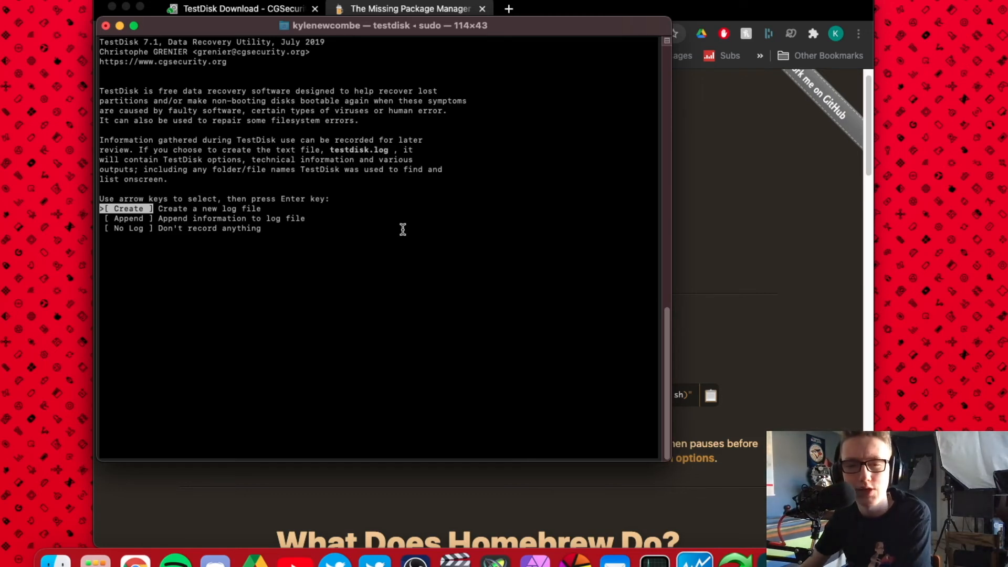
{"action": "mouse_move", "coordinate": [360, 220]}
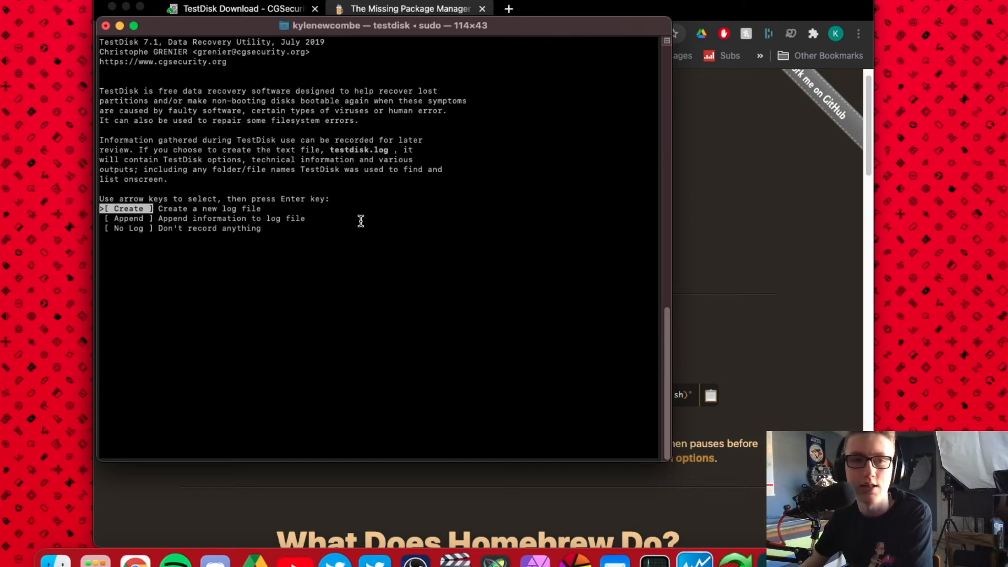